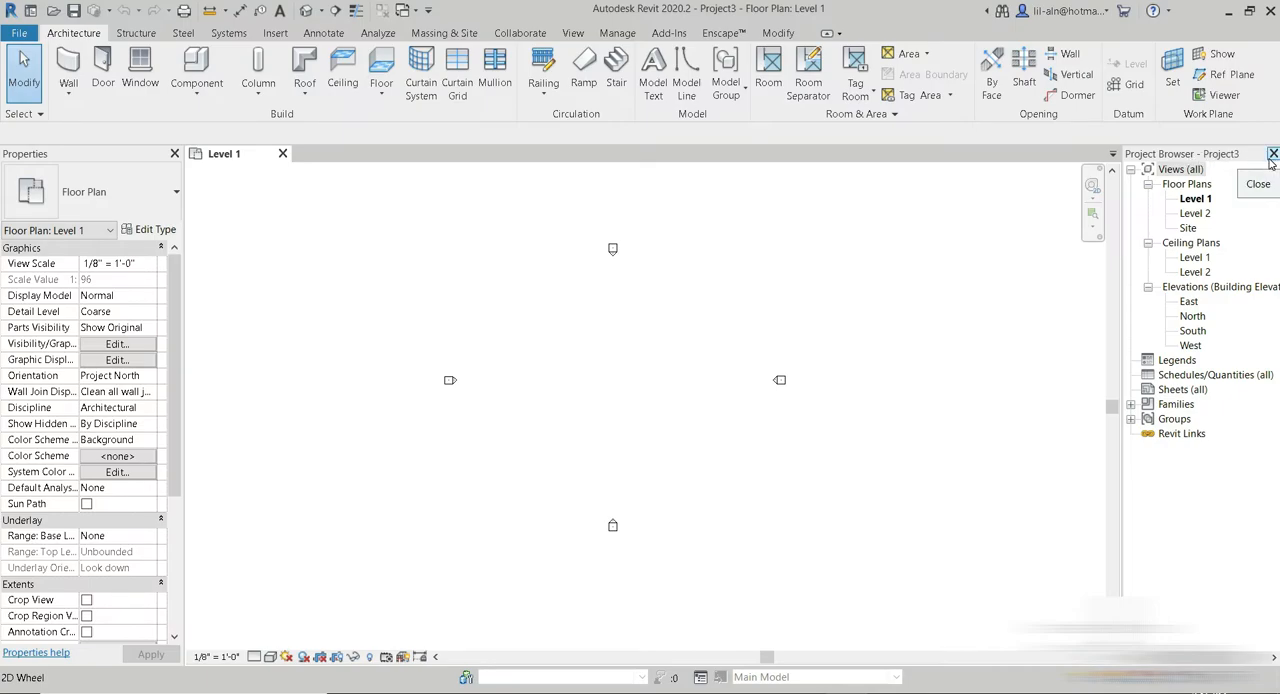
Step: Close the Project Browser panel, leaving only Properties beside the Level 1 floor plan
left_click(1273, 153)
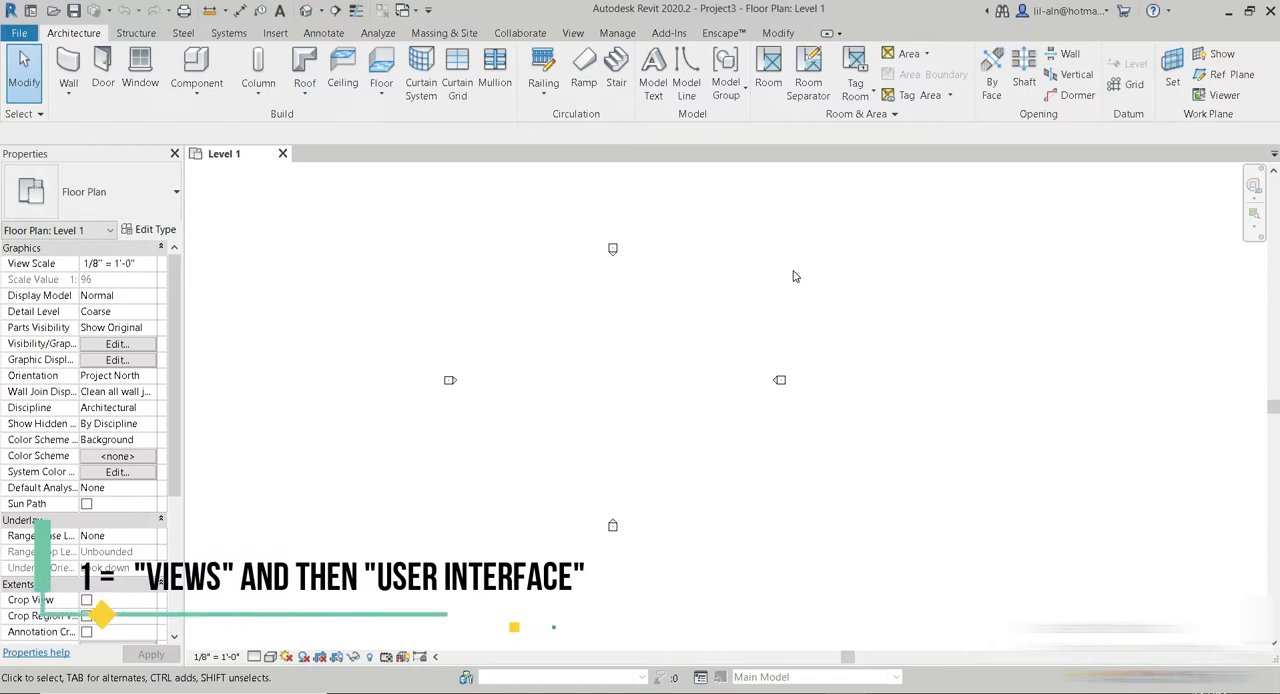
mouse_move(543, 62)
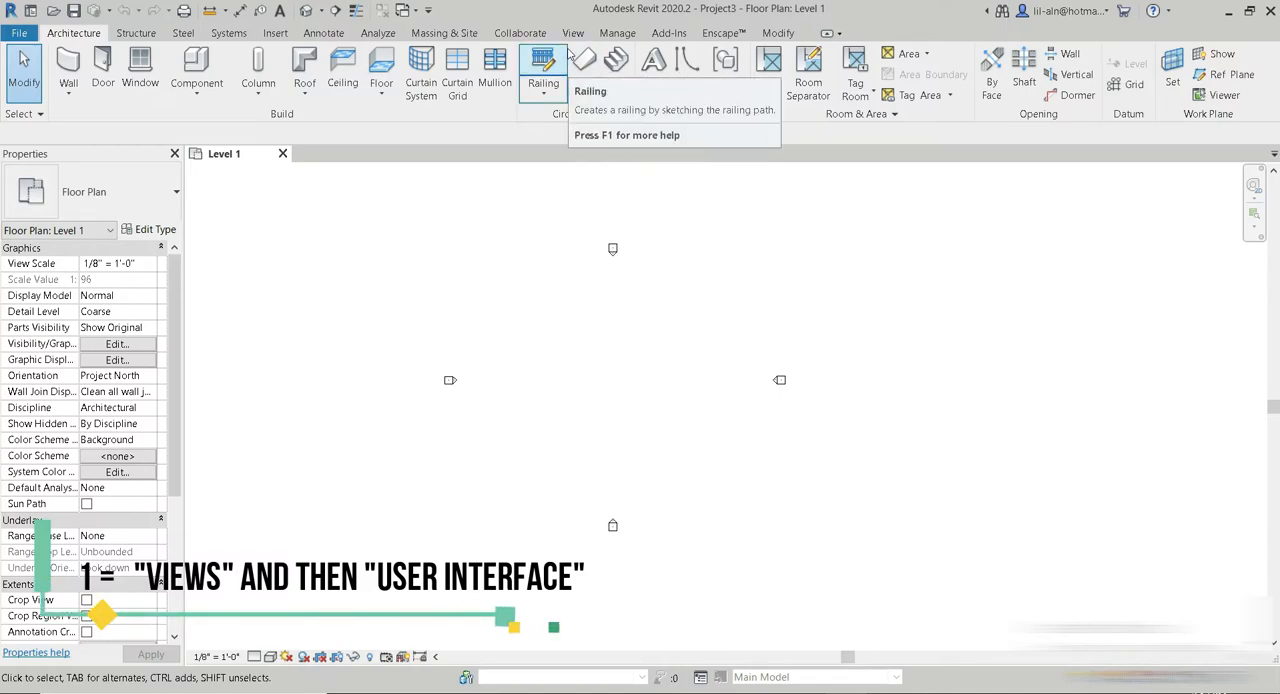
Step: Restore the Project Browser via View > User Interface, toggling it off and back on
left_click(572, 33)
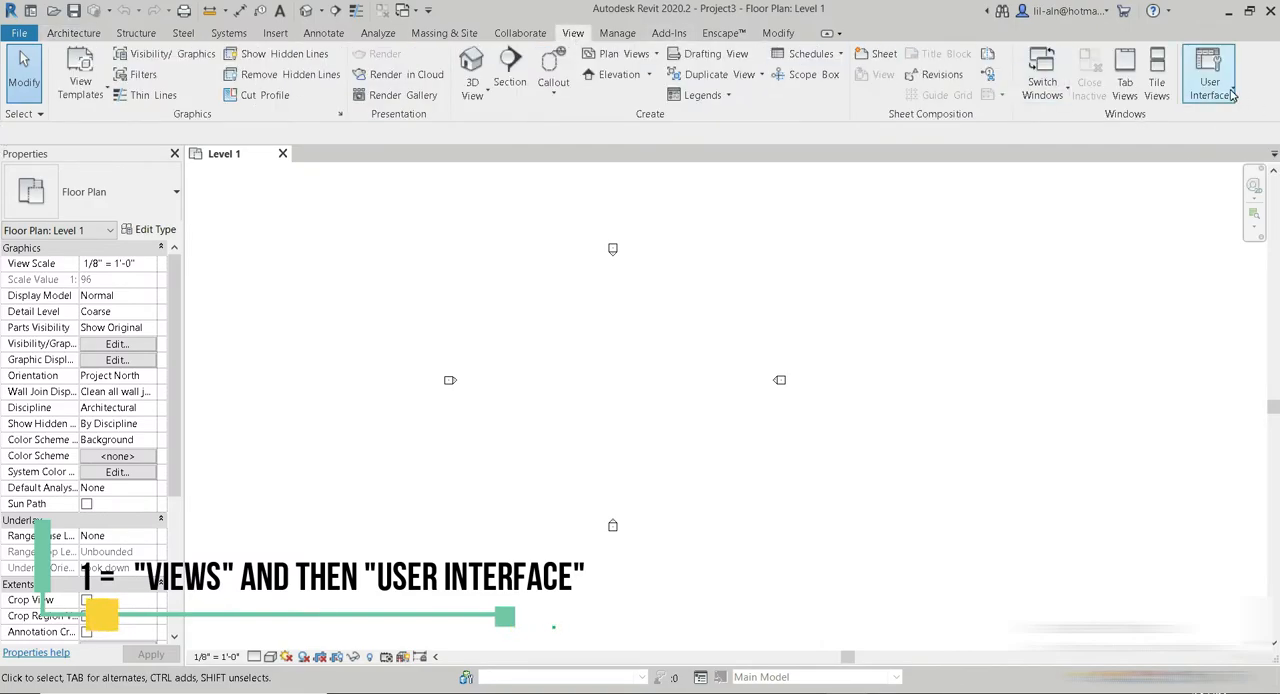
left_click(1209, 70)
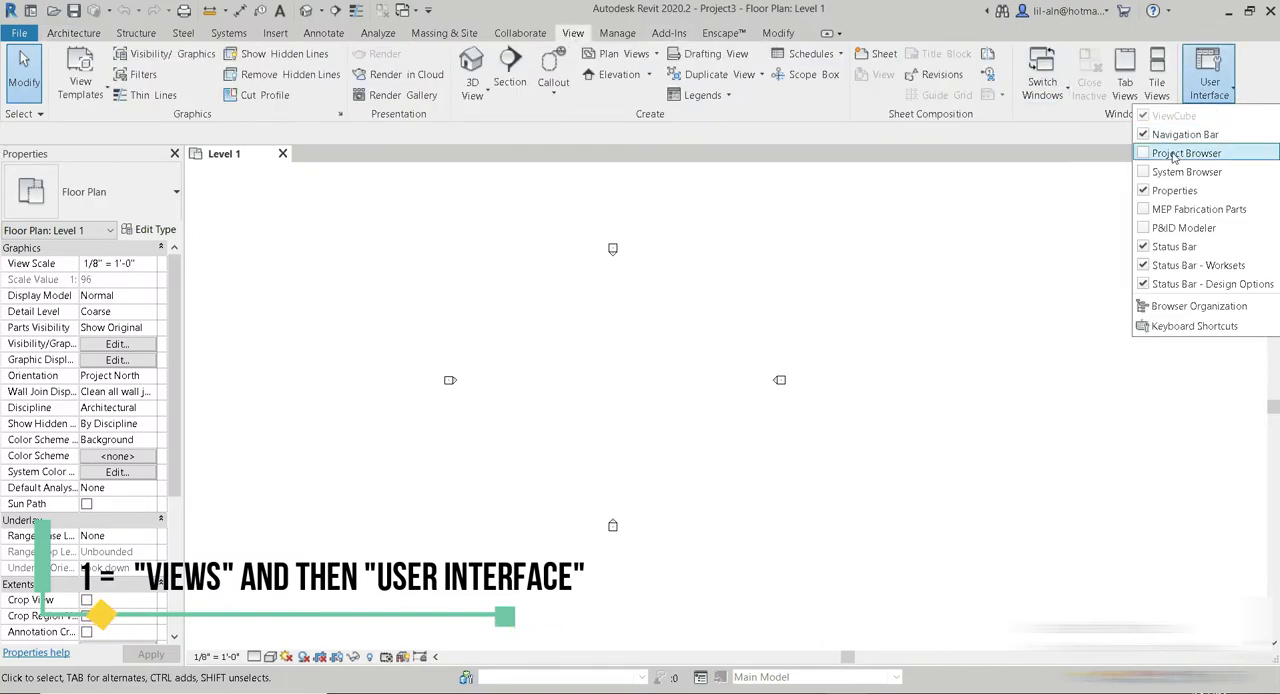
left_click(1186, 152)
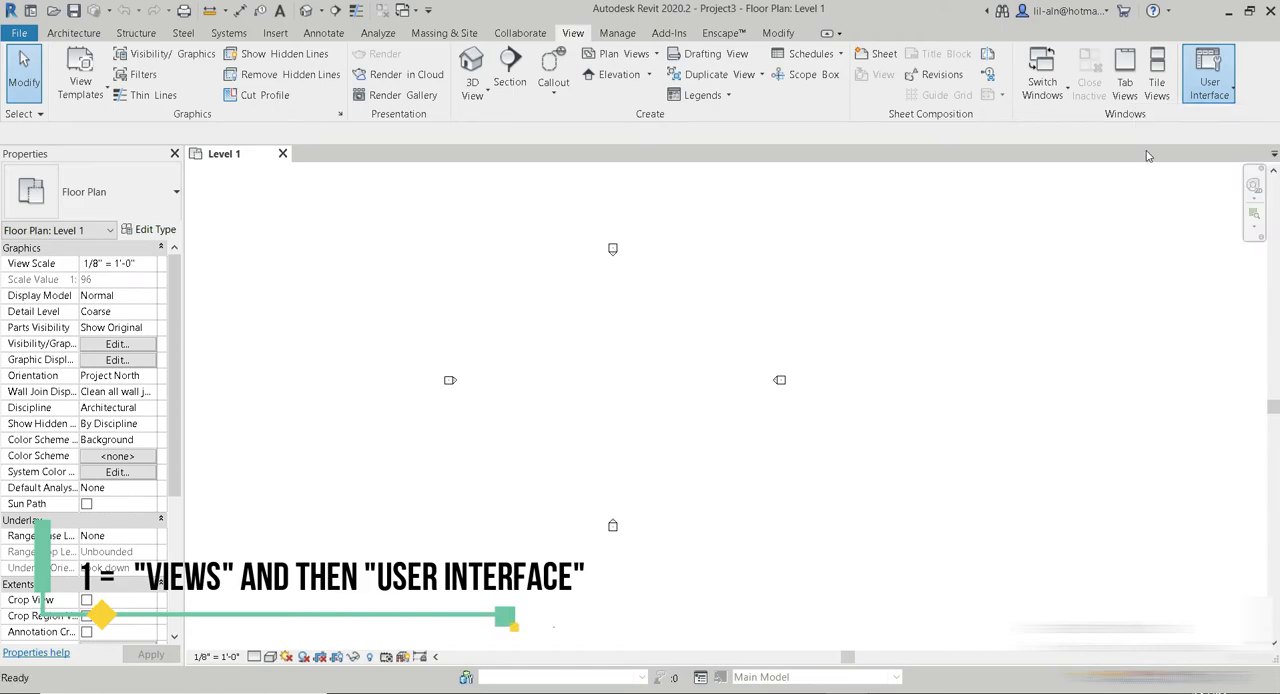
left_click(1209, 70)
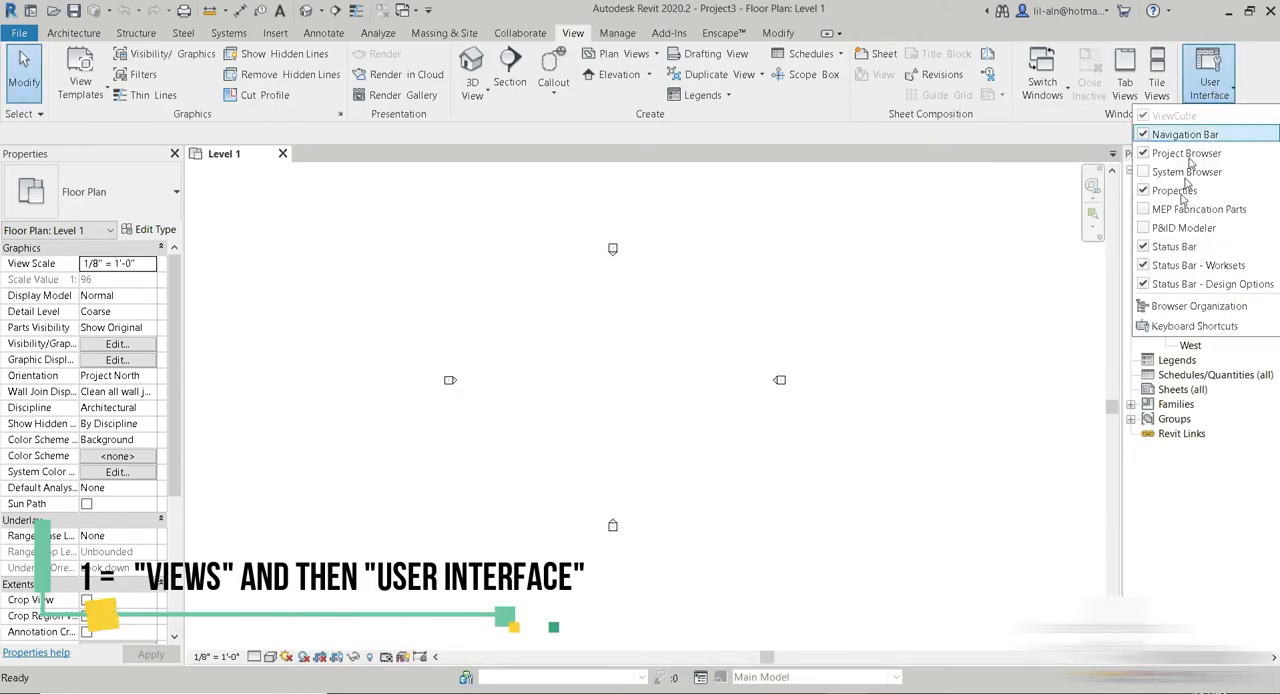
left_click(1190, 153)
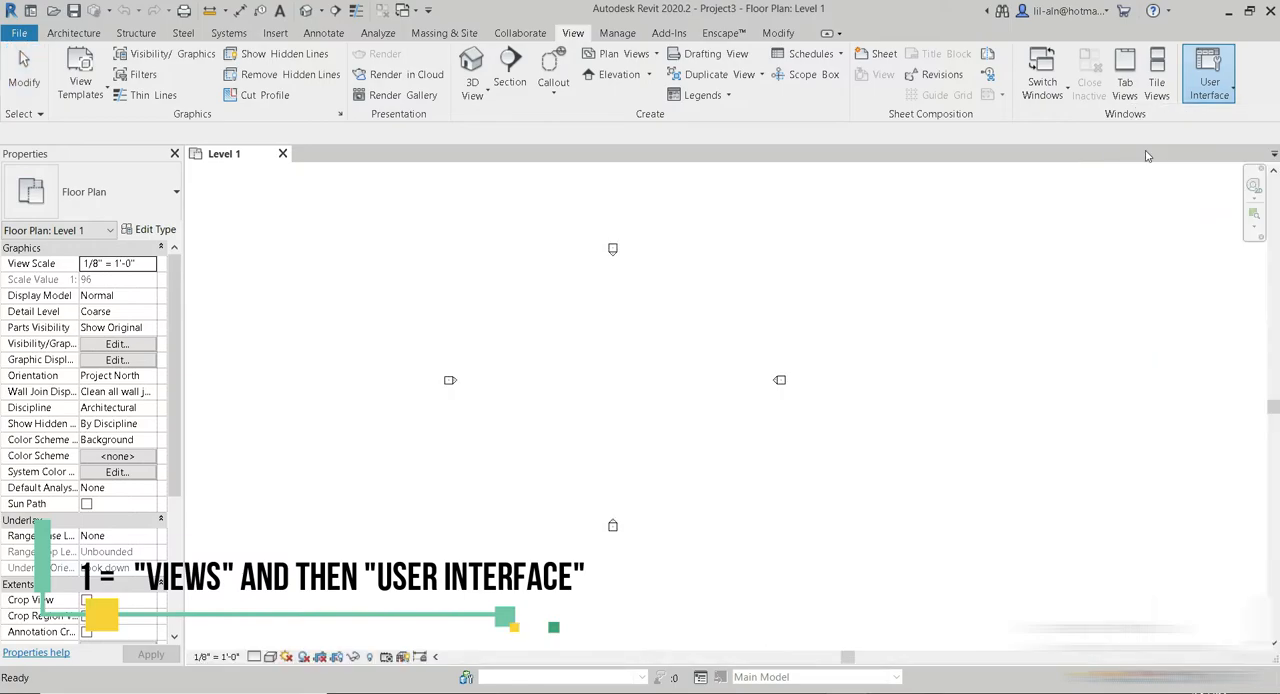
left_click(1208, 74)
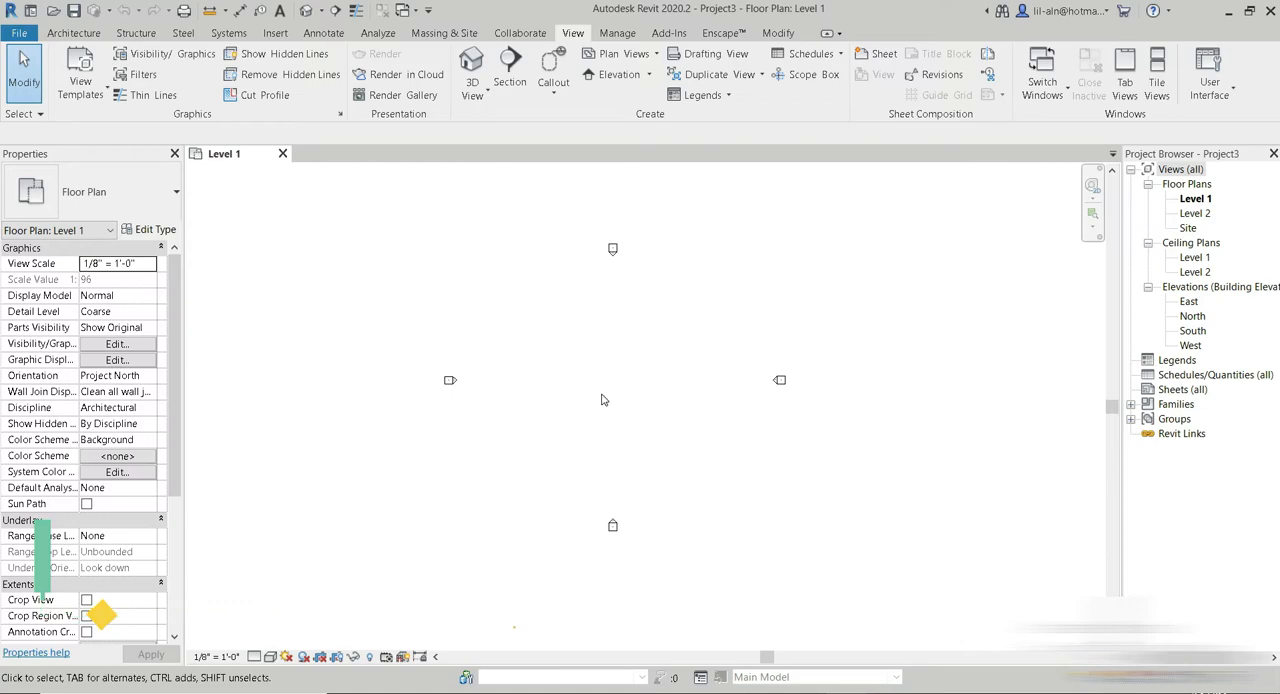
right_click(602, 400)
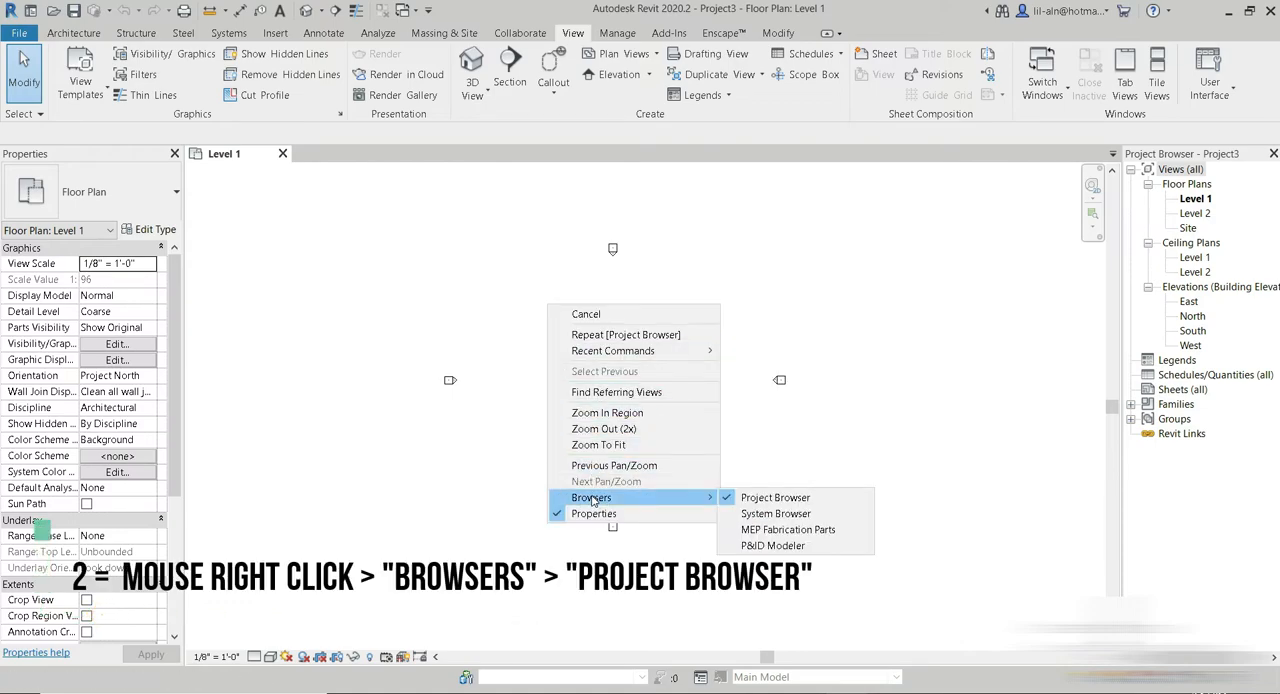
mouse_move(775, 497)
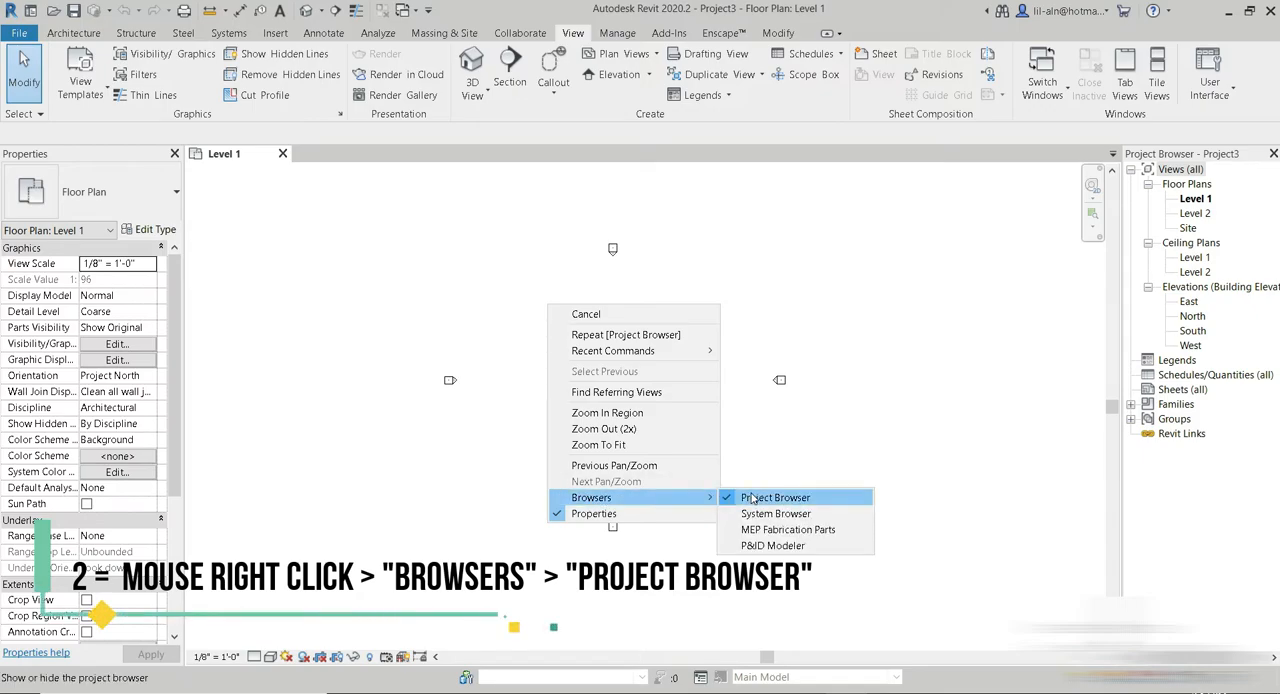
mouse_move(628, 509)
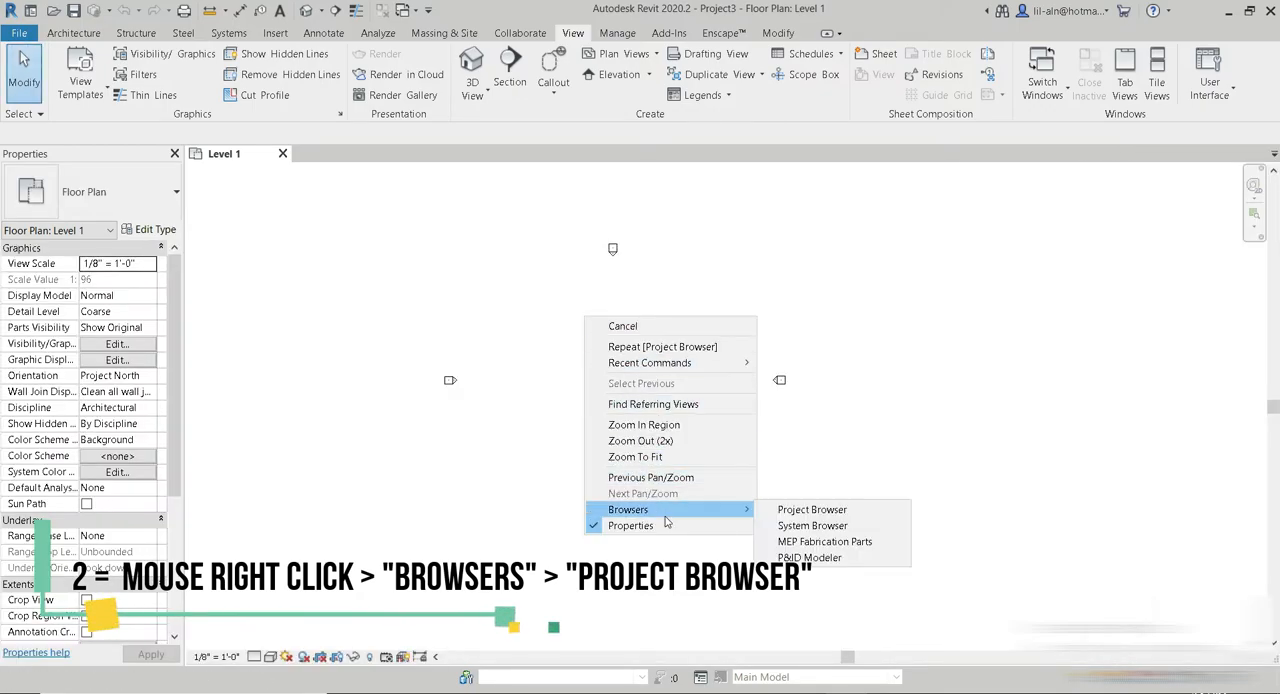
mouse_move(812, 509)
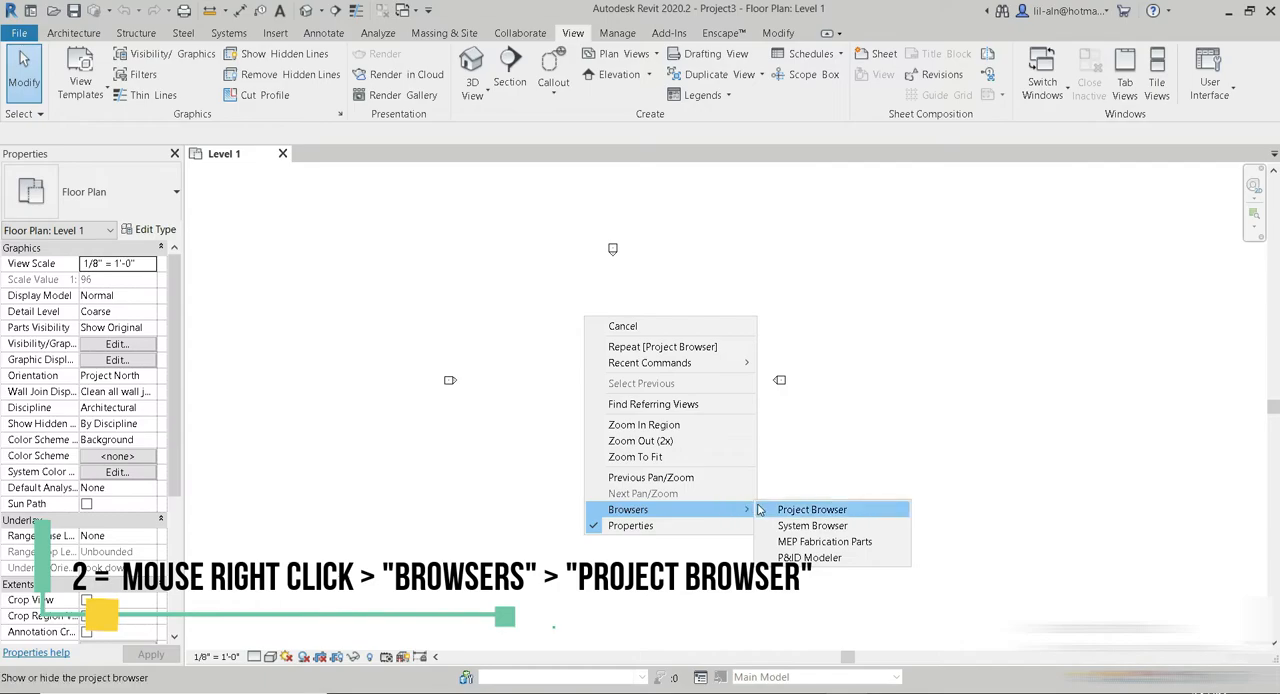
left_click(811, 509)
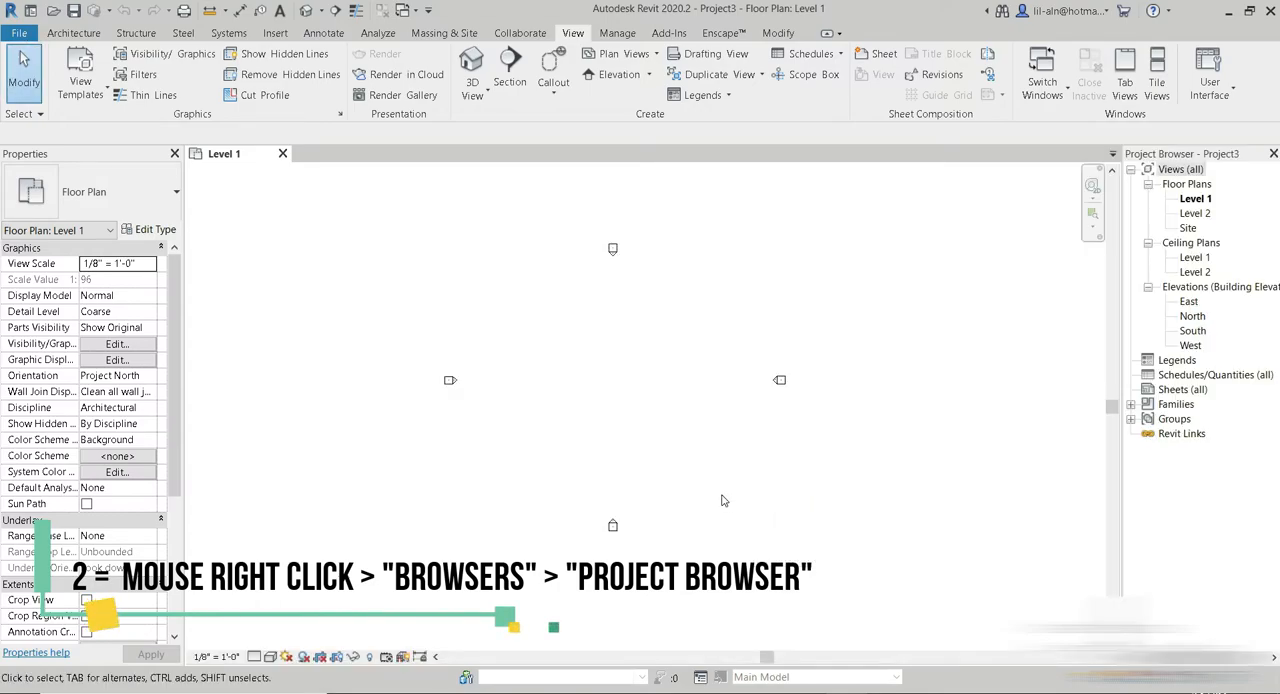
mouse_move(822, 310)
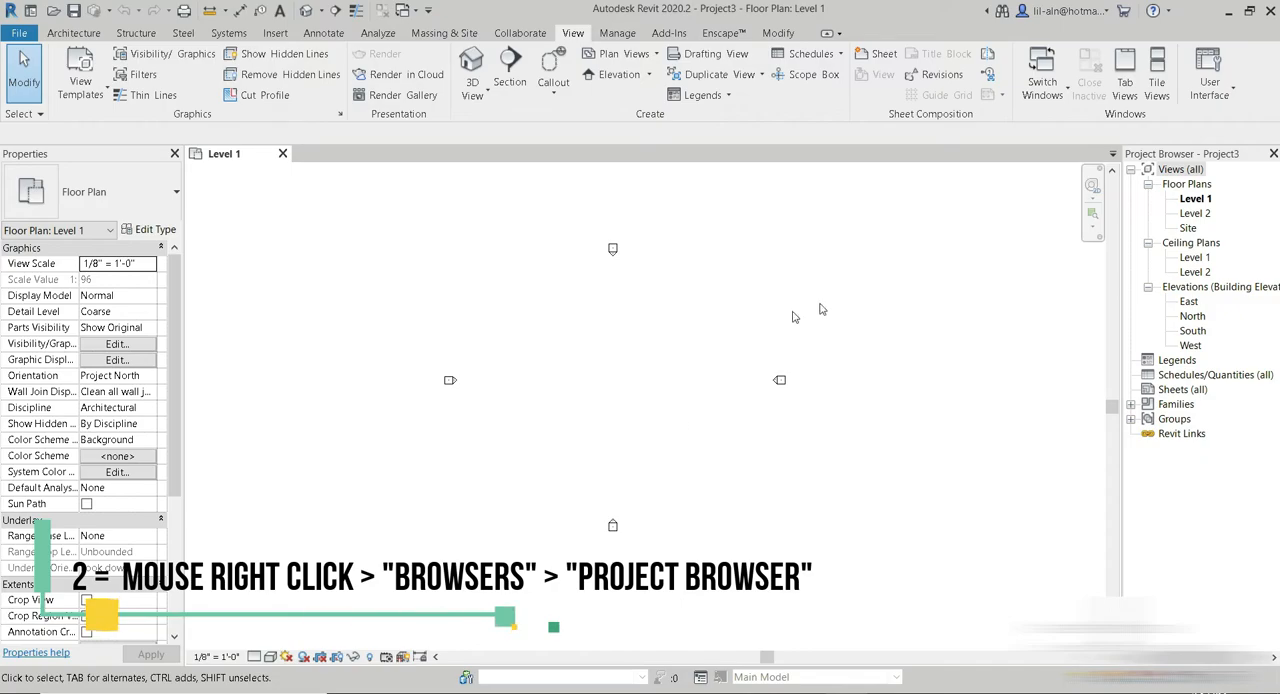